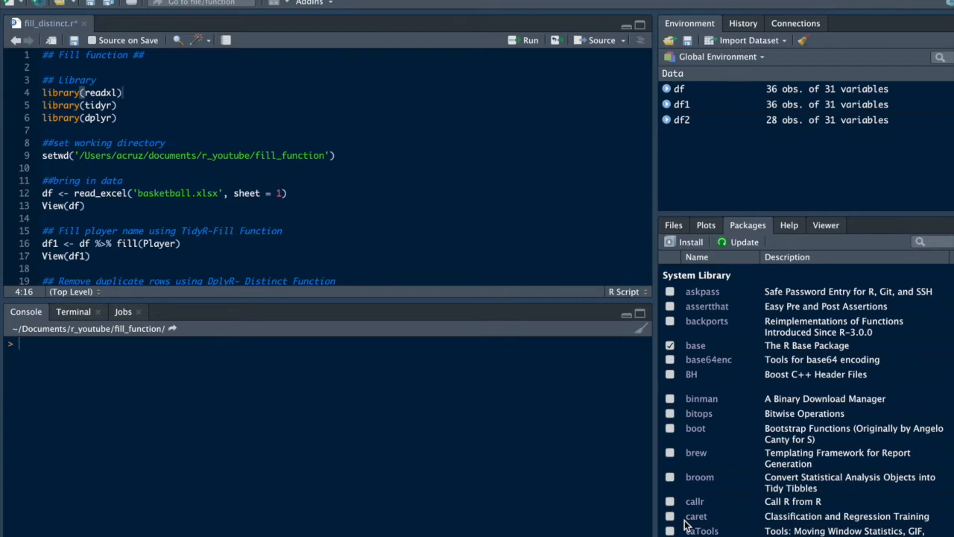
mouse_move(146, 129)
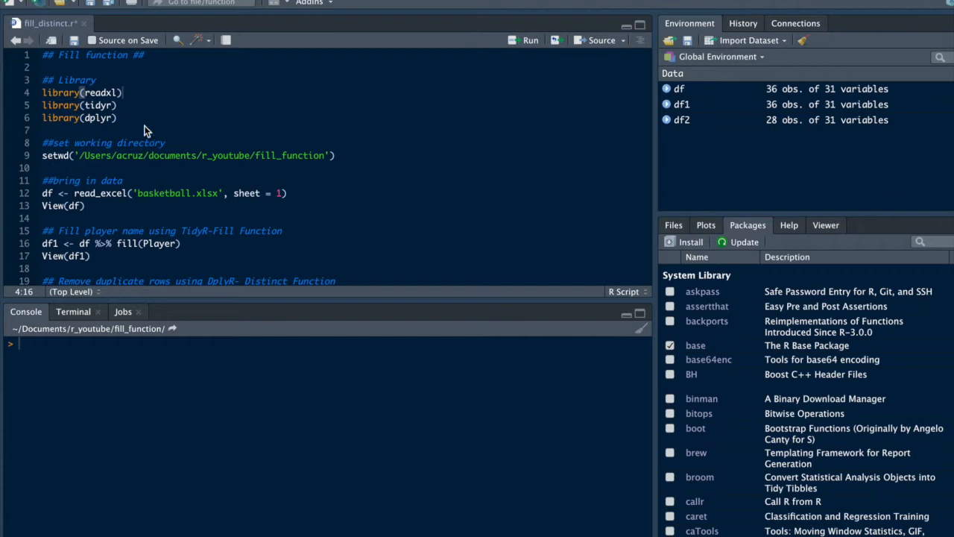
mouse_move(411, 75)
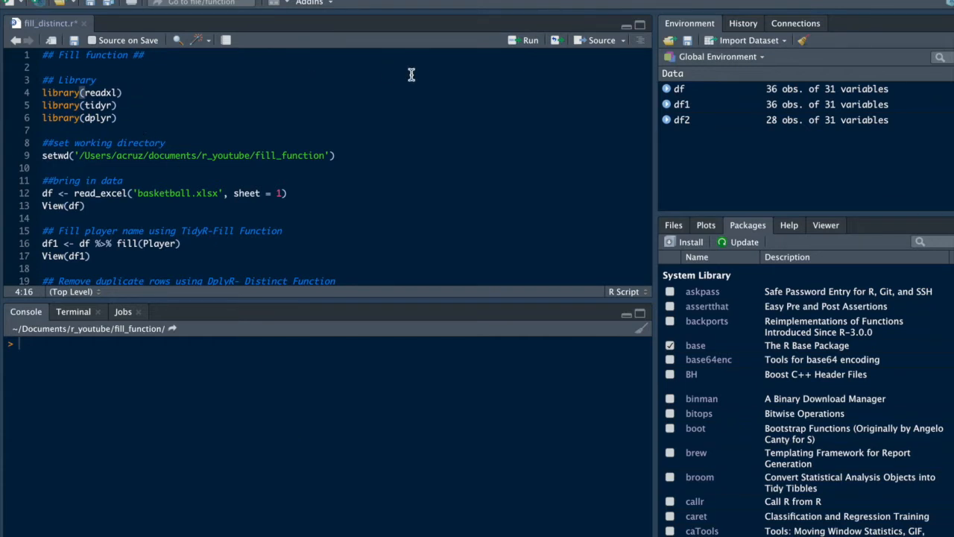
mouse_move(531, 40)
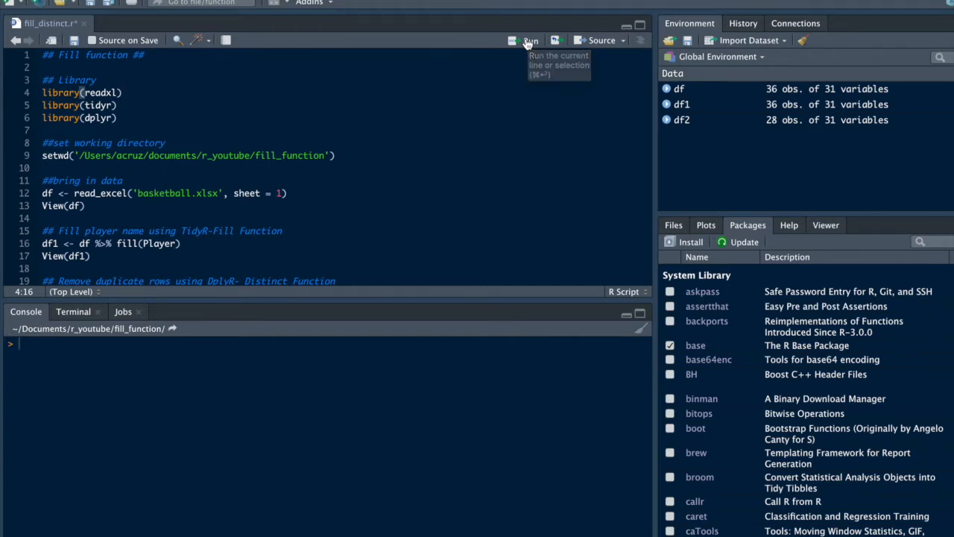
Run the library(), setwd(), read_excel('basketball.xlsx') and View(df) lines one by one.
left_click(529, 40)
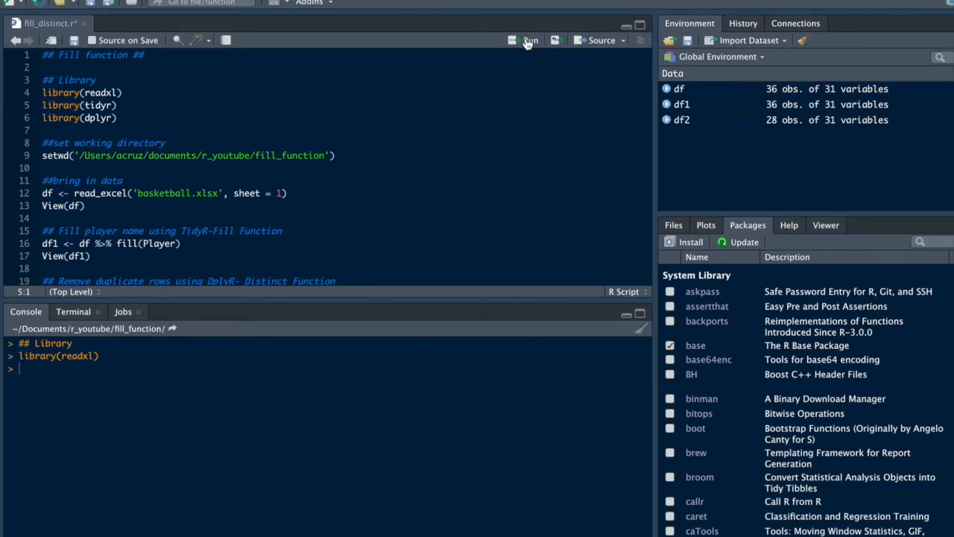
left_click(529, 40)
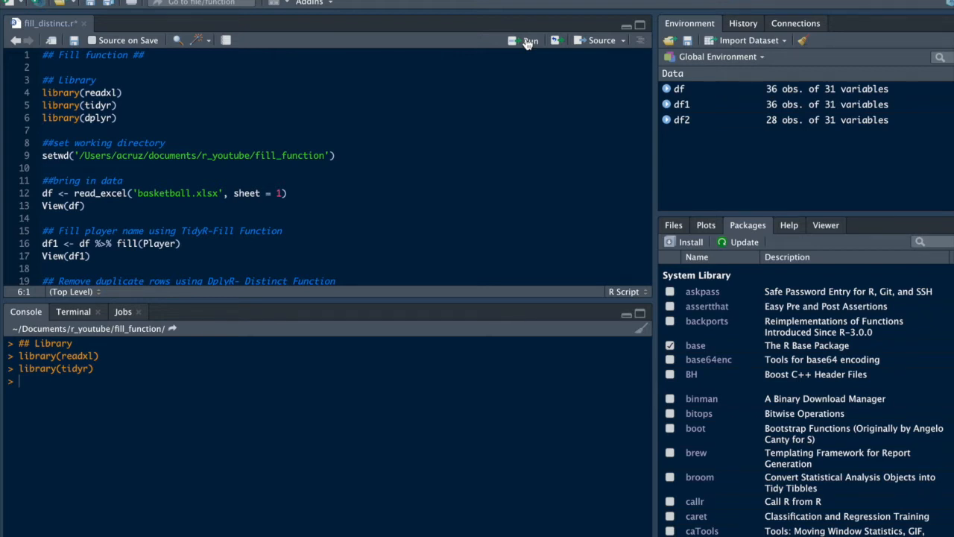
left_click(529, 40)
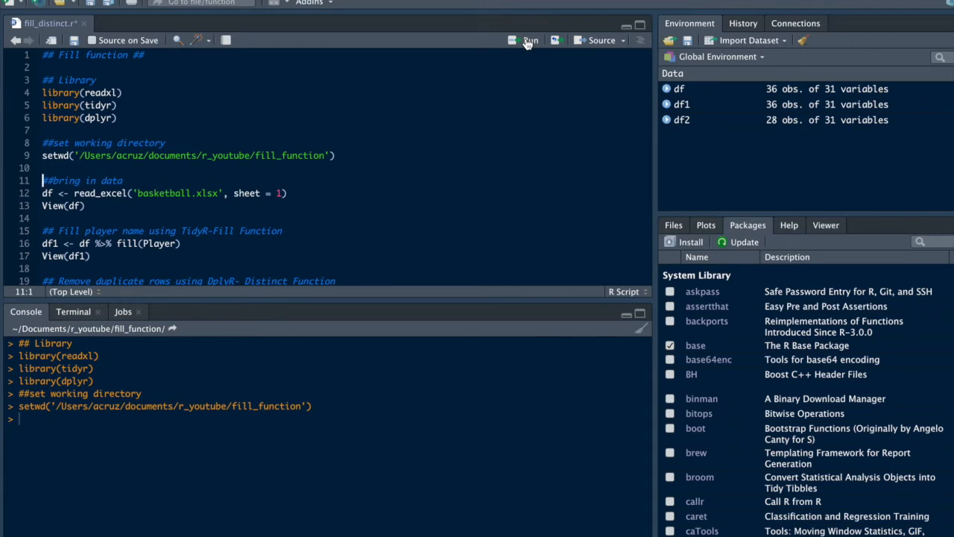
left_click(527, 40)
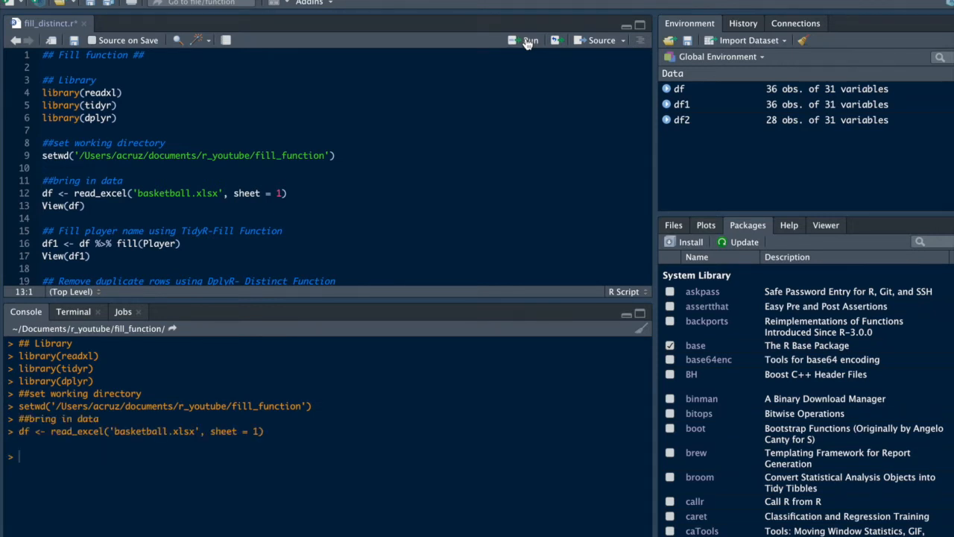
left_click(529, 40)
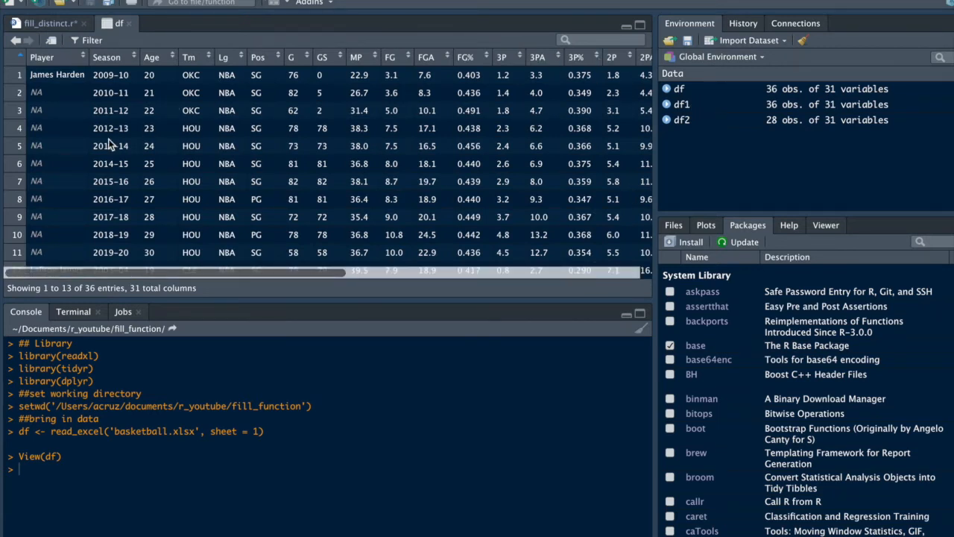
scroll("down", 3)
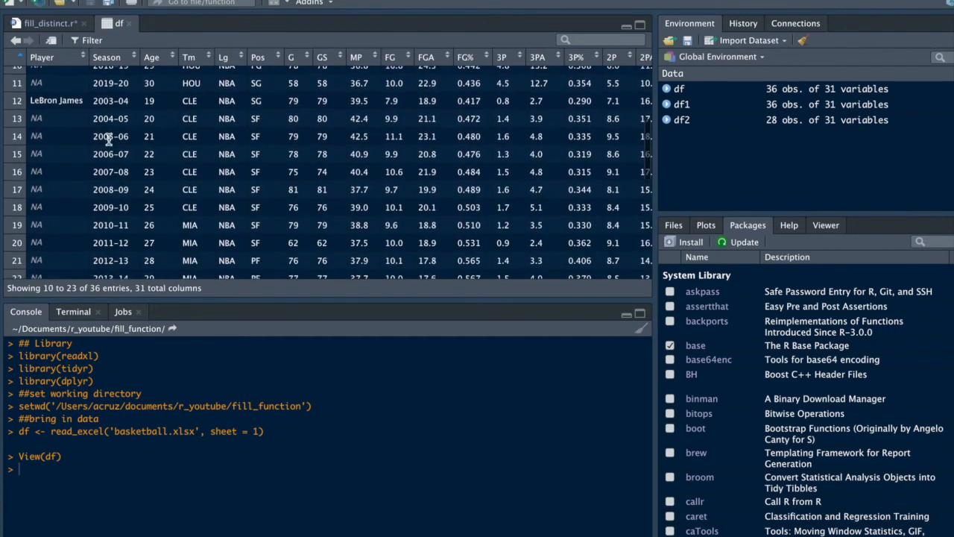
scroll("up", 3)
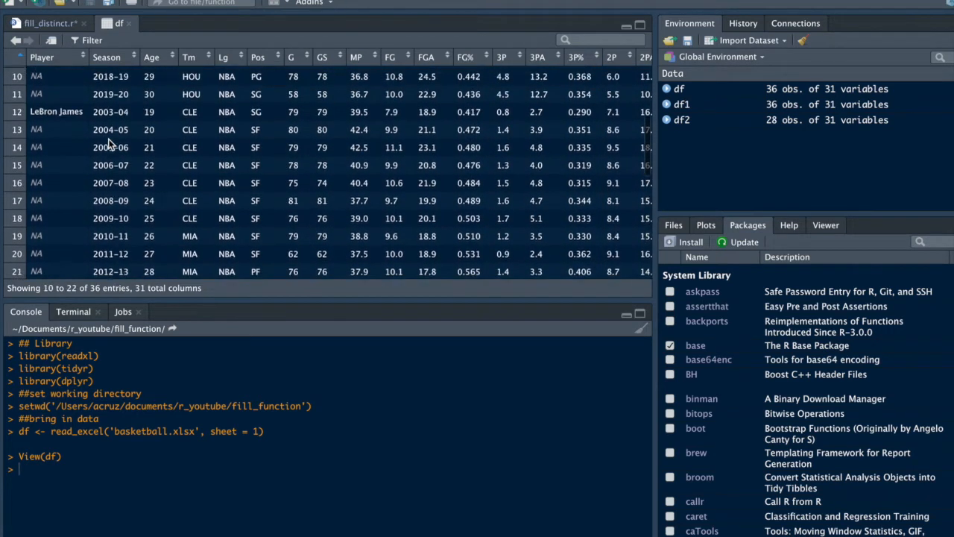
scroll("up", 3)
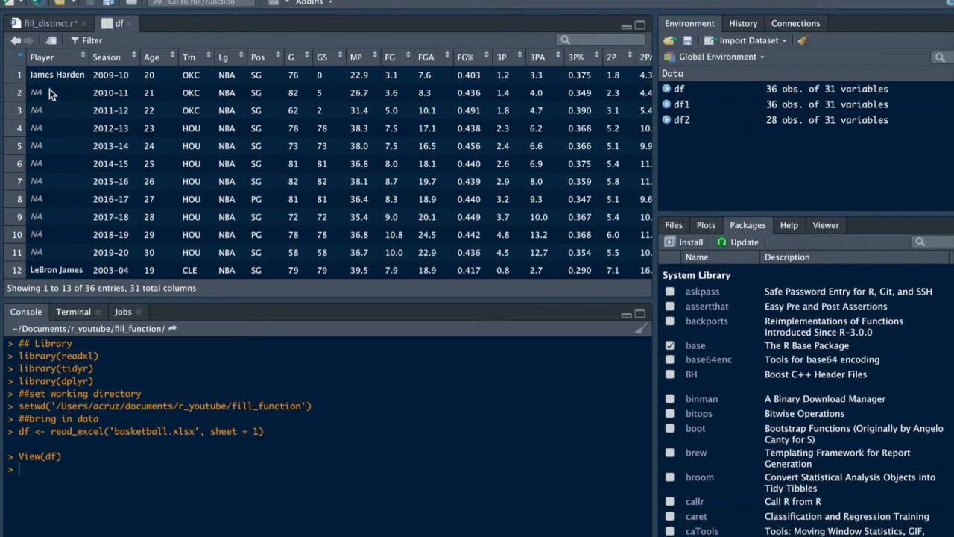
scroll("down", 3)
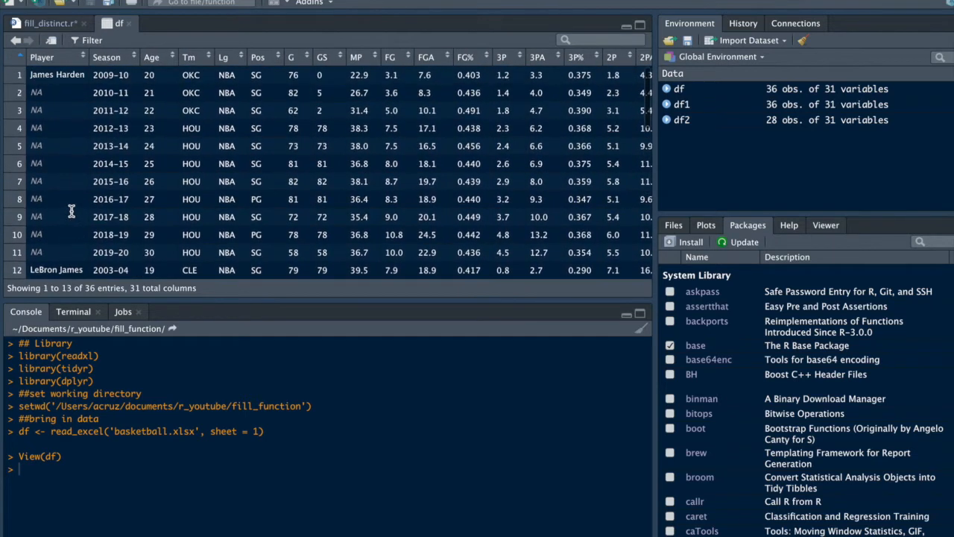
mouse_move(68, 176)
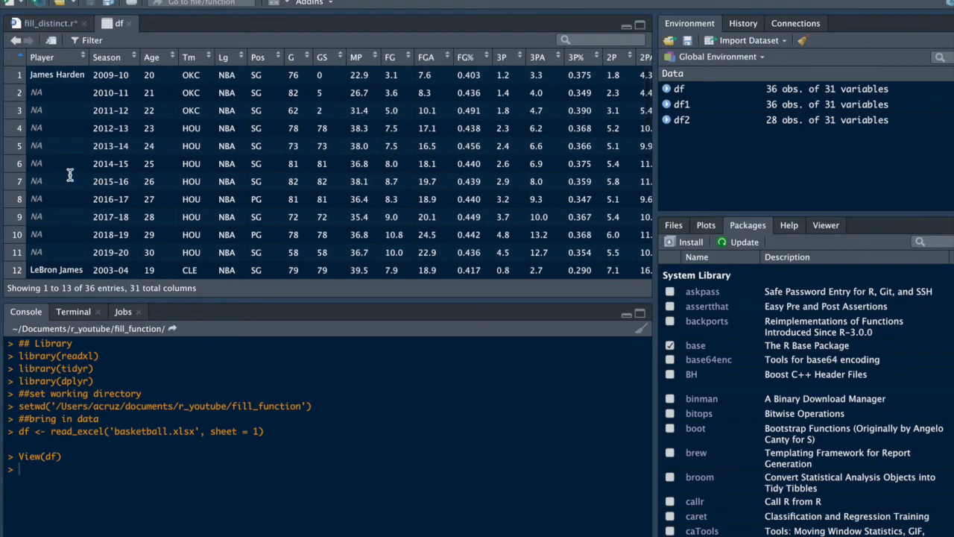
mouse_move(33, 182)
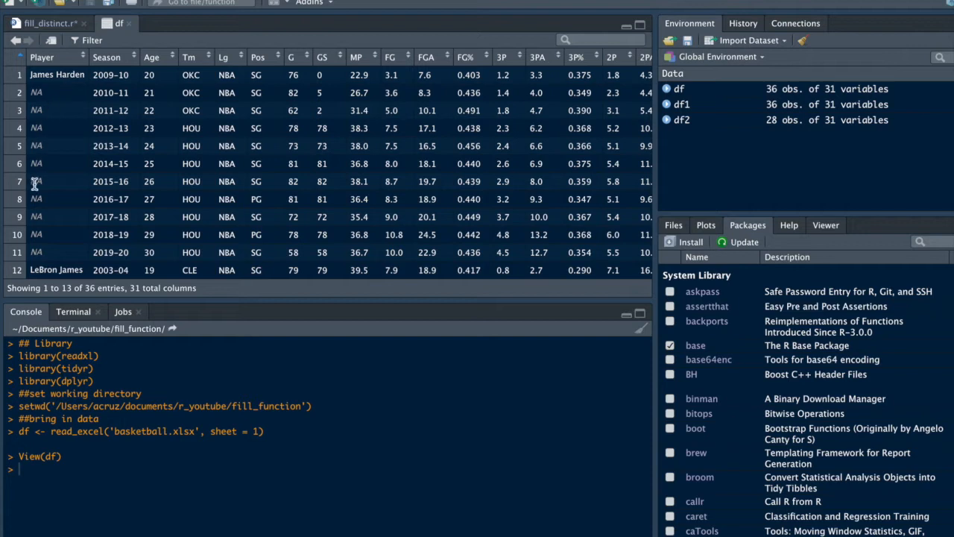
scroll("down", 3)
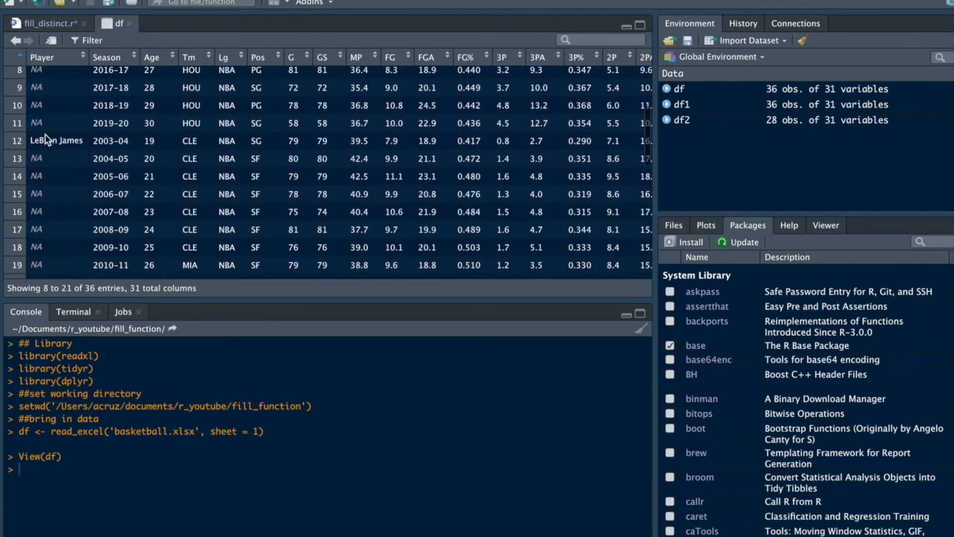
scroll("down", 3)
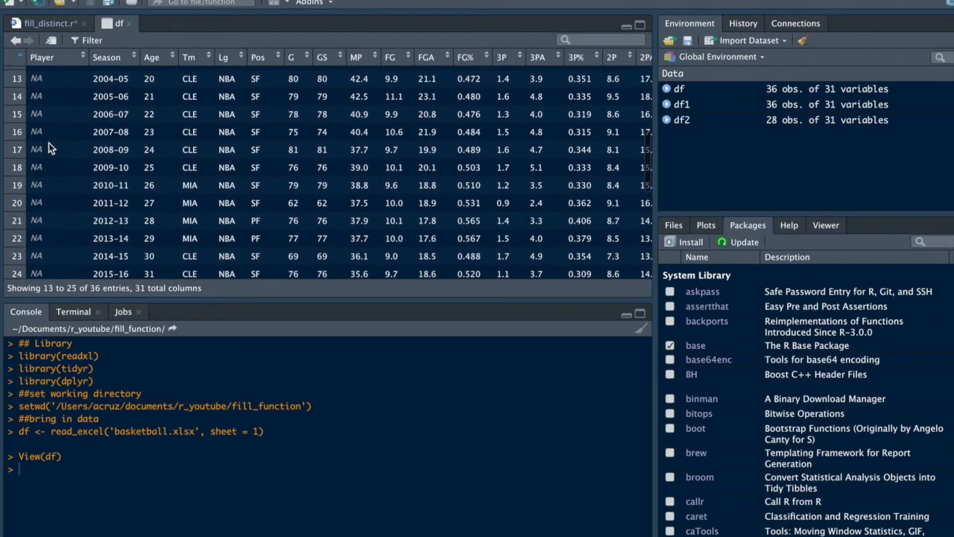
scroll("down", 3)
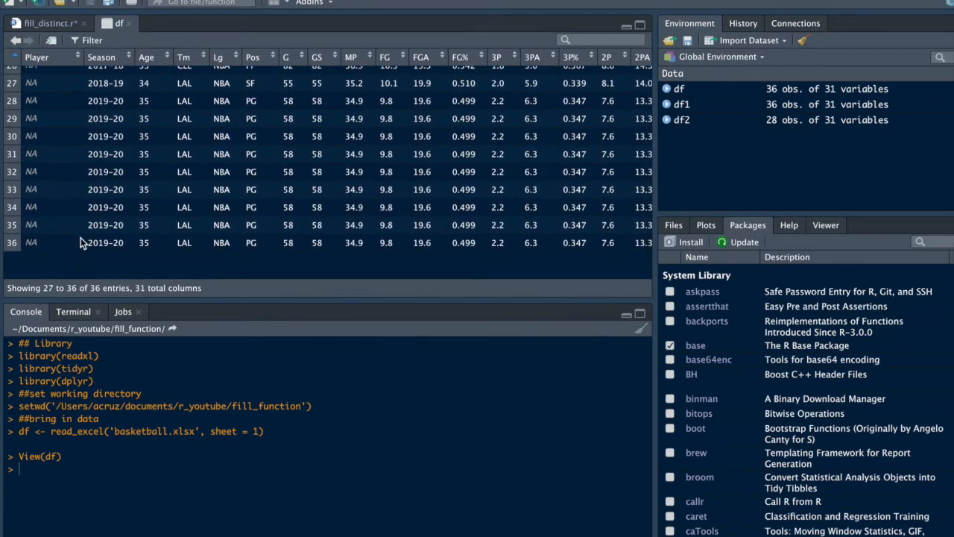
scroll("up", 3)
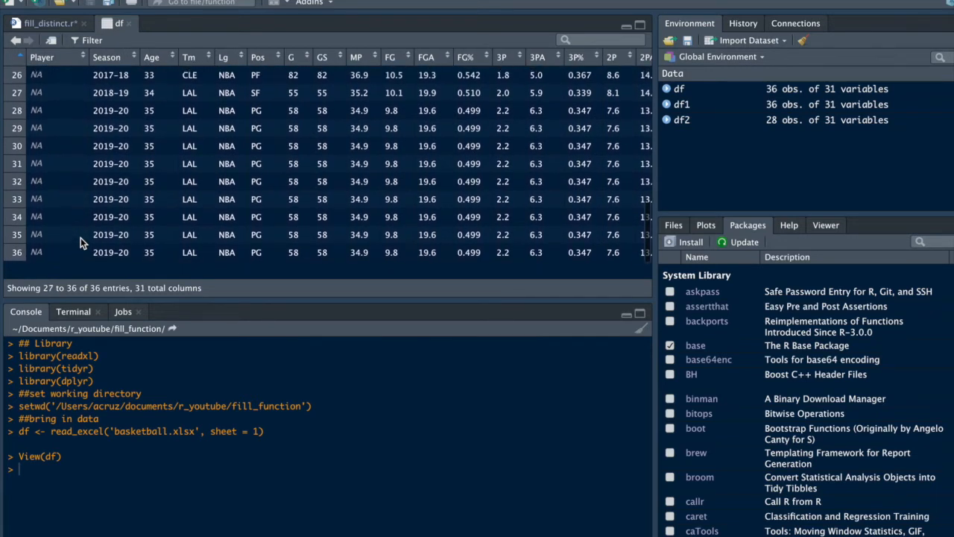
scroll("up", 3)
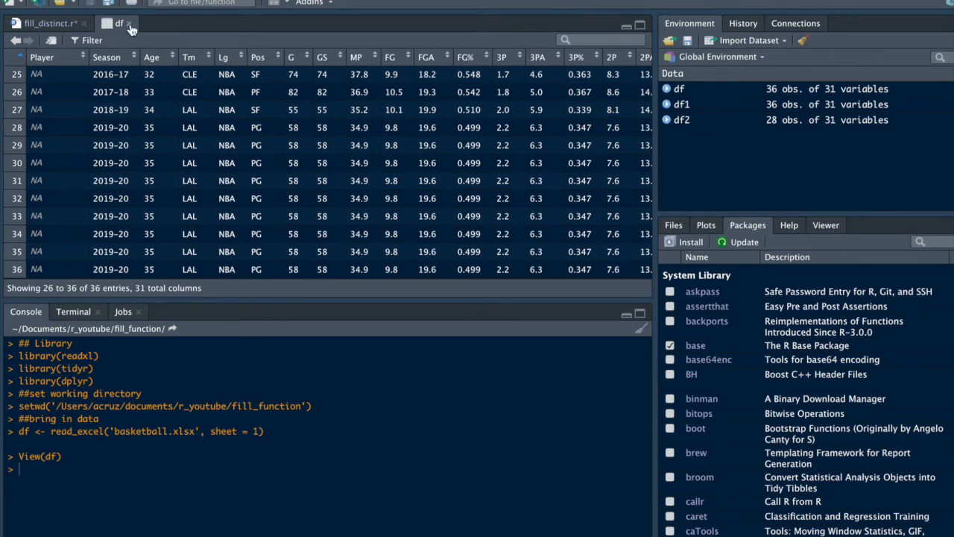
left_click(46, 24)
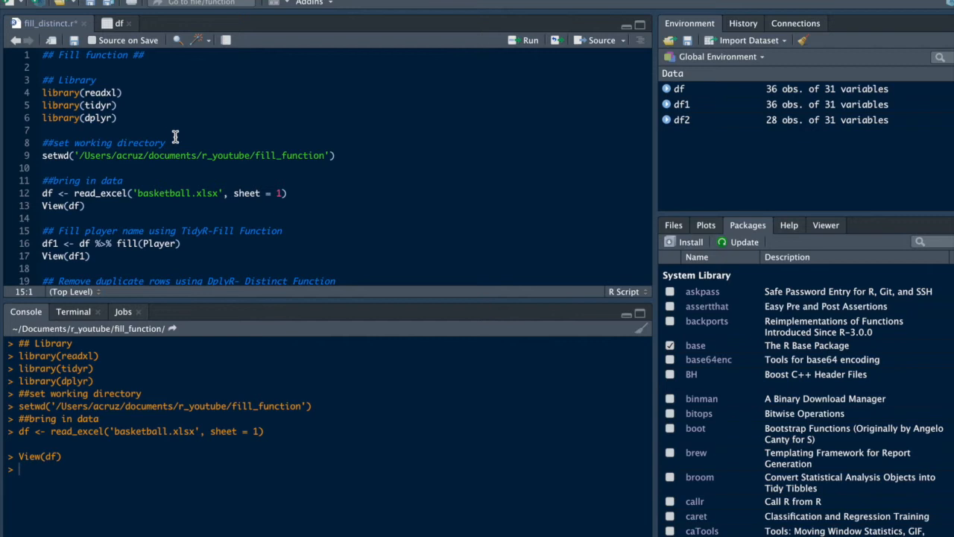
scroll("down", 3)
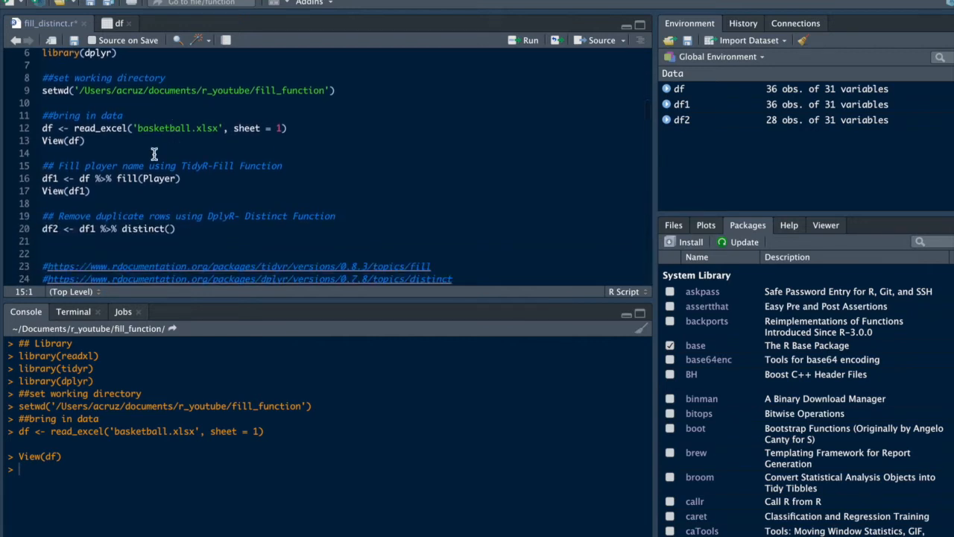
mouse_move(51, 179)
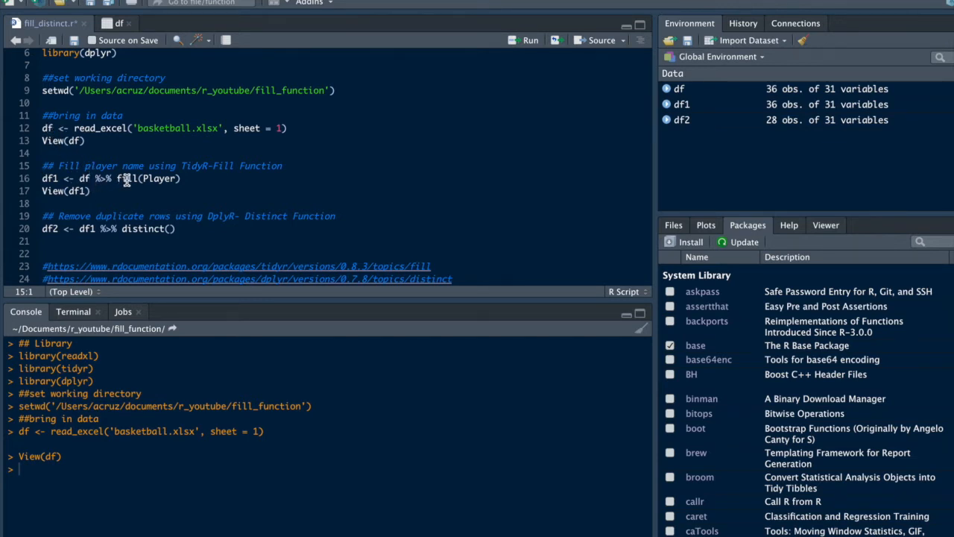
mouse_move(152, 179)
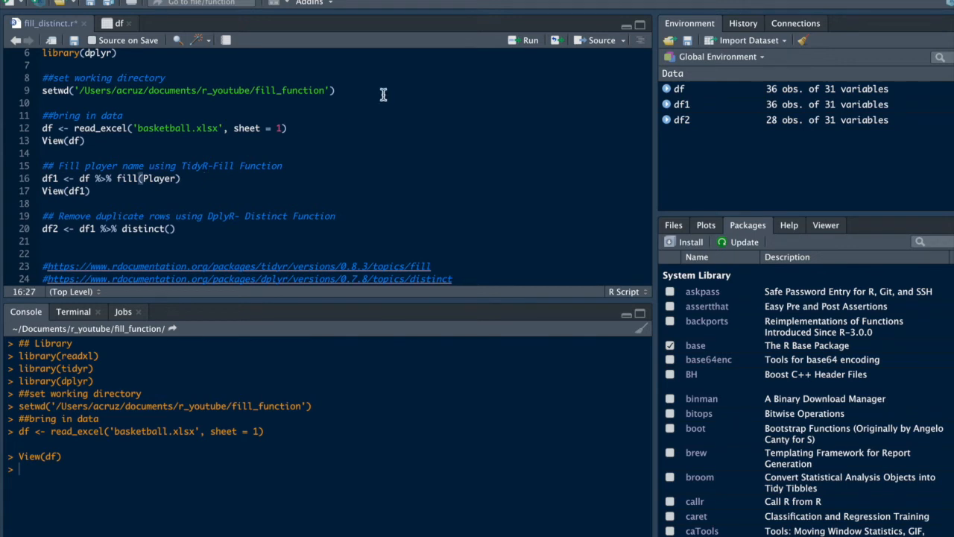
mouse_move(531, 40)
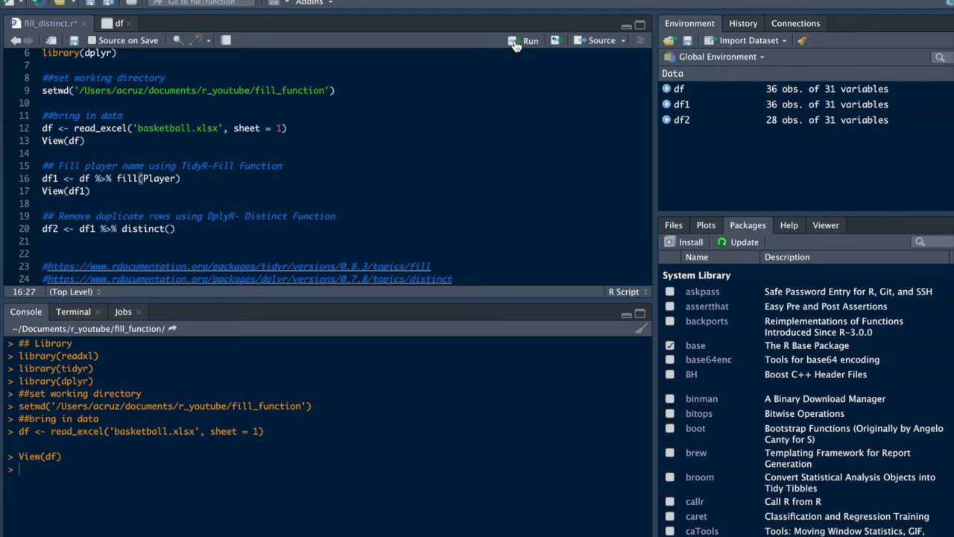
Run fill(Player) into df1 and scroll its 36 rows checking every Player name is filled.
left_click(531, 40)
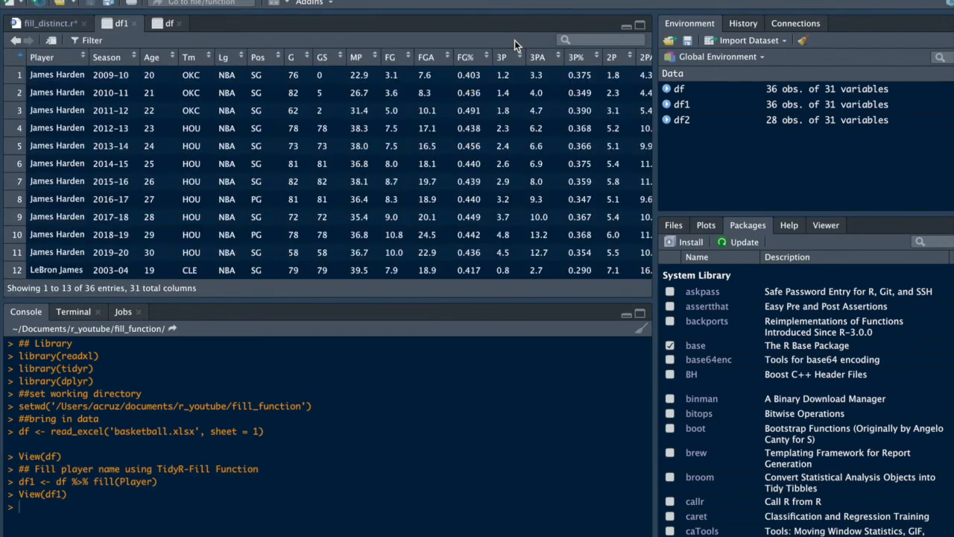
scroll("down", 3)
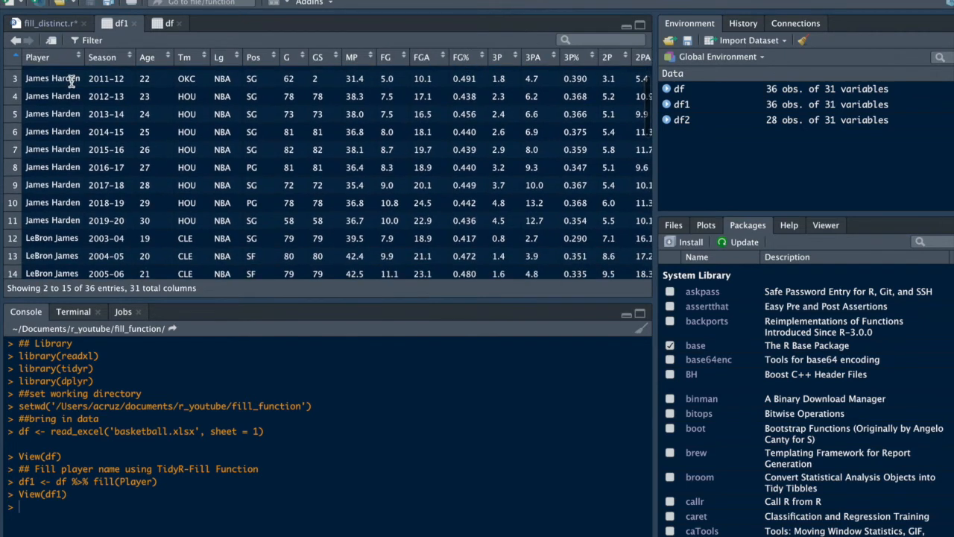
scroll("up", 3)
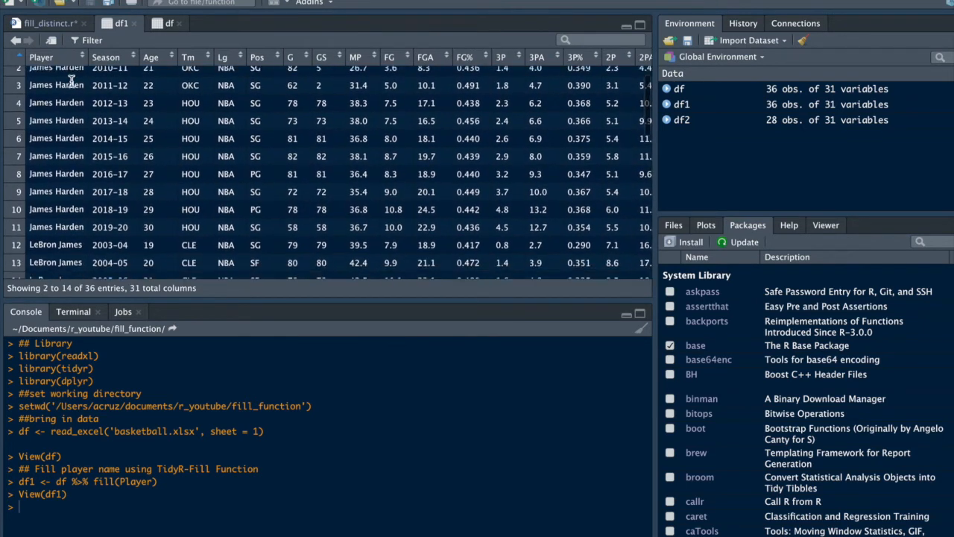
scroll("down", 3)
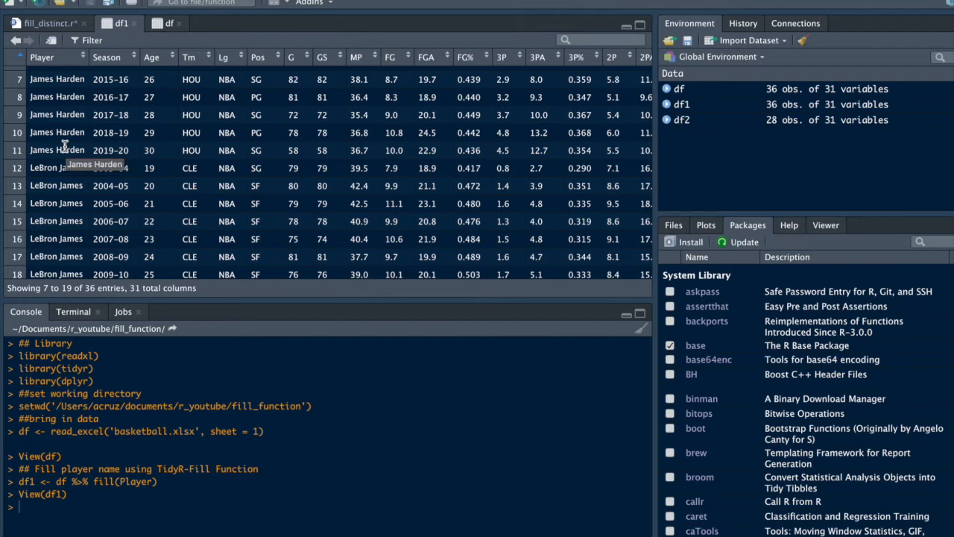
scroll("down", 3)
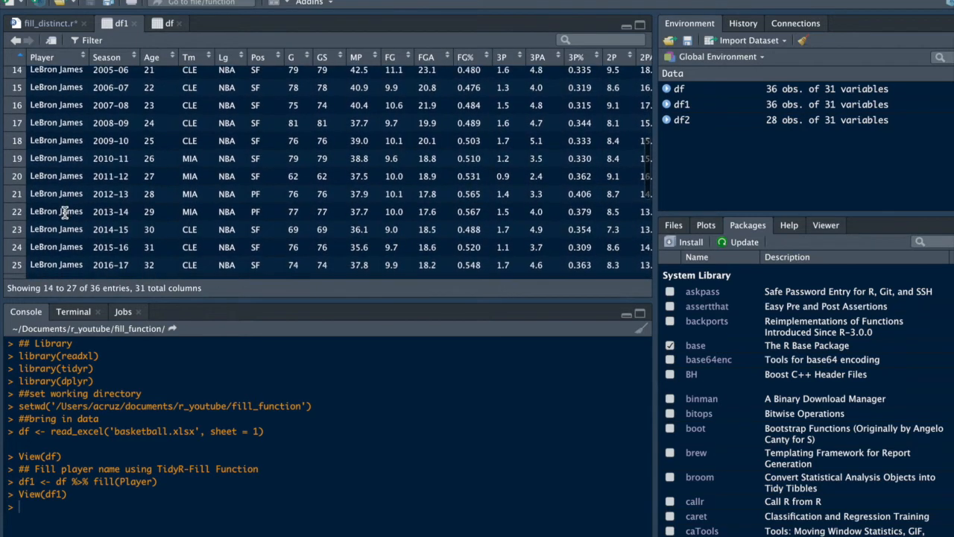
scroll("down", 3)
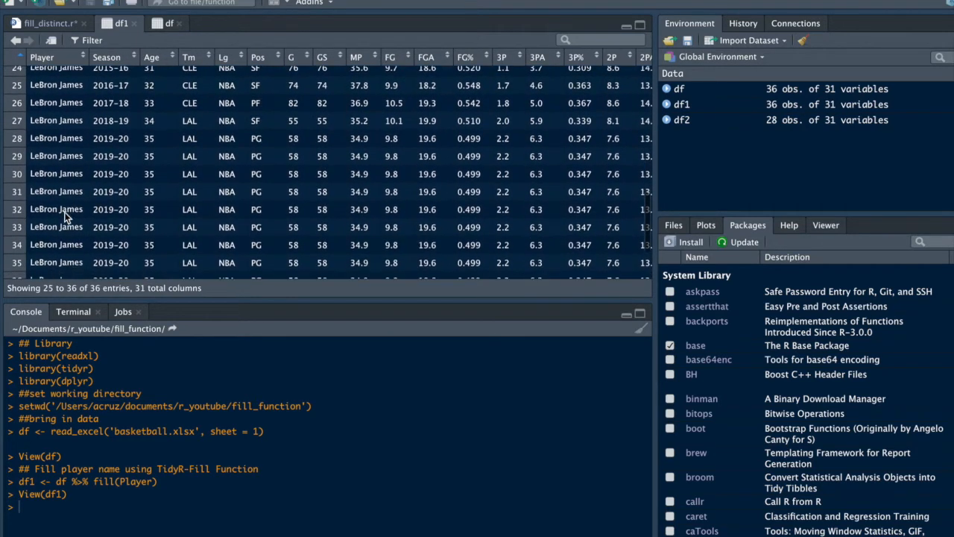
scroll("down", 3)
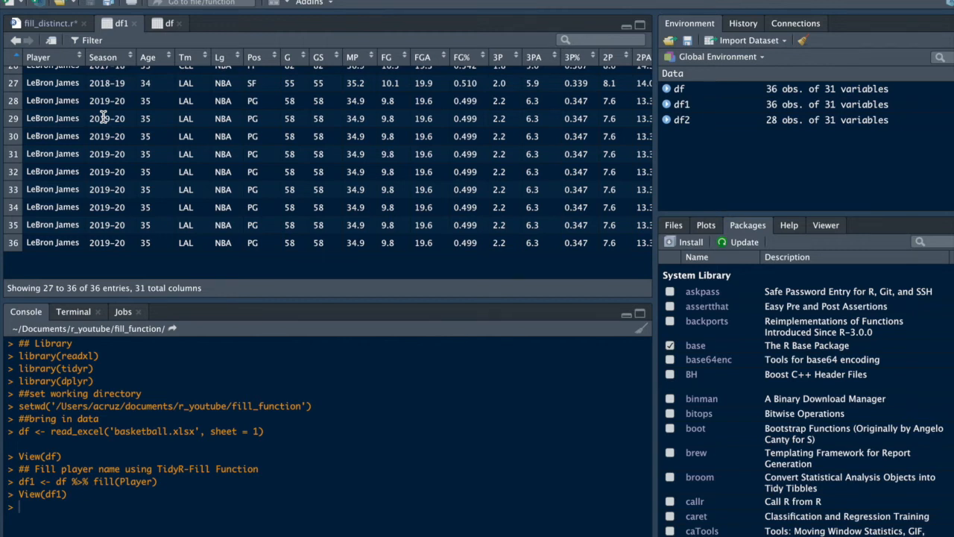
scroll("up", 3)
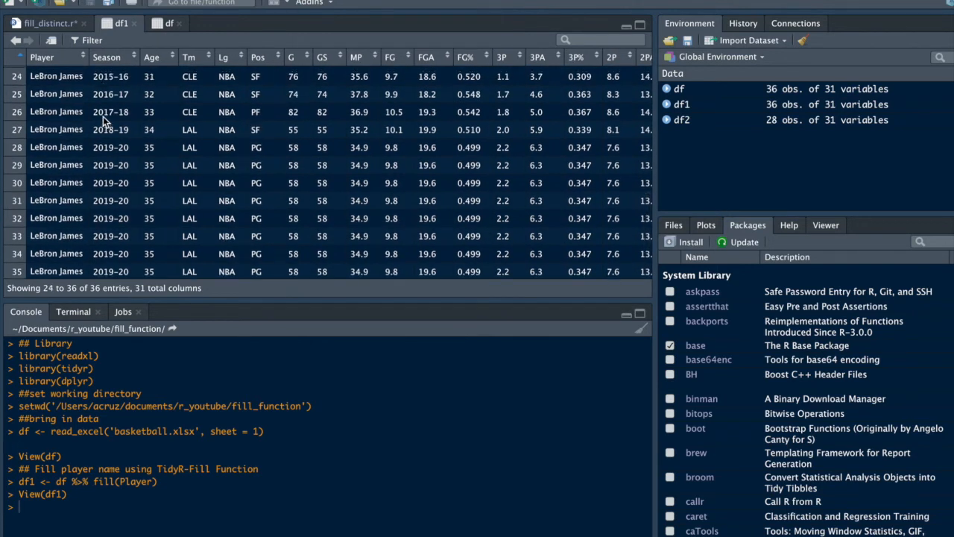
scroll("up", 3)
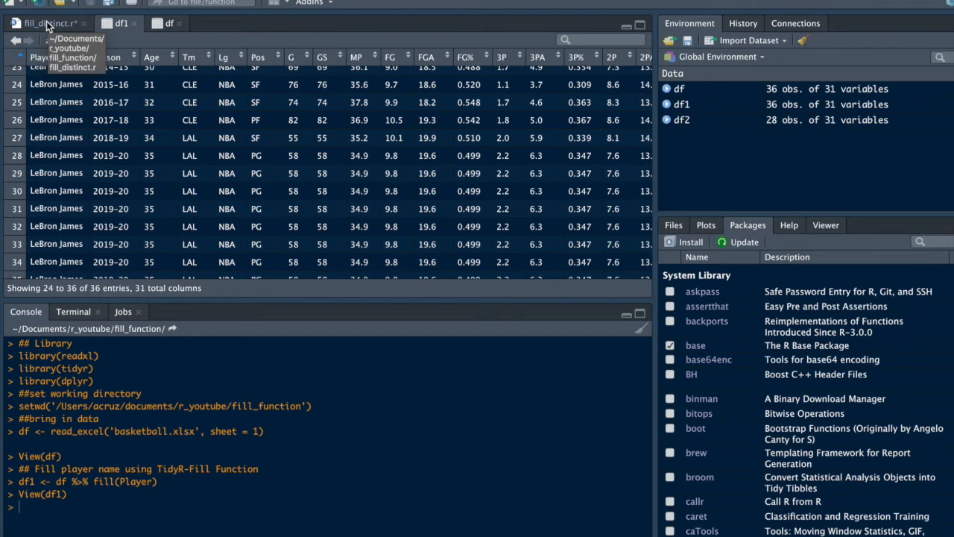
Return to the fill_distinct.R script at the df2 <- df1 %>% distinct() line.
left_click(45, 24)
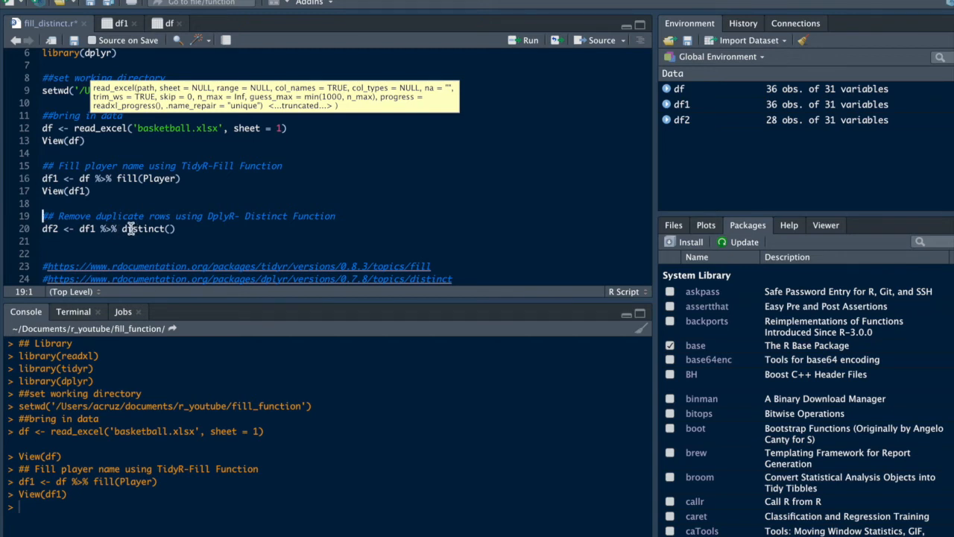
mouse_move(205, 229)
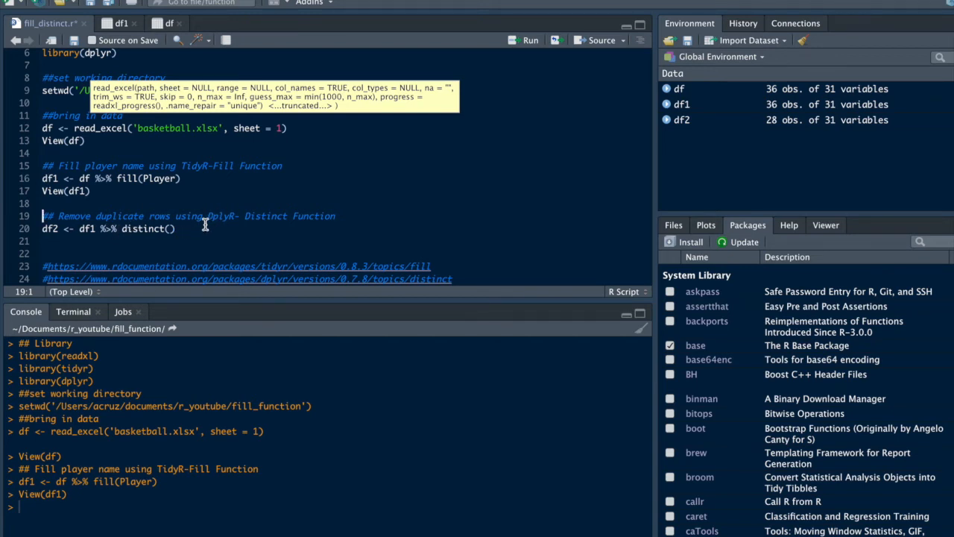
mouse_move(211, 221)
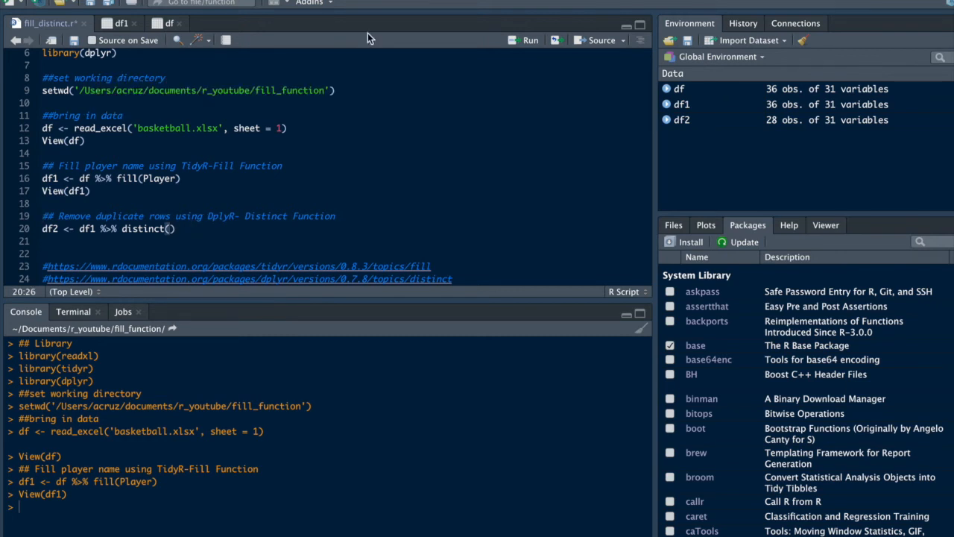
mouse_move(501, 66)
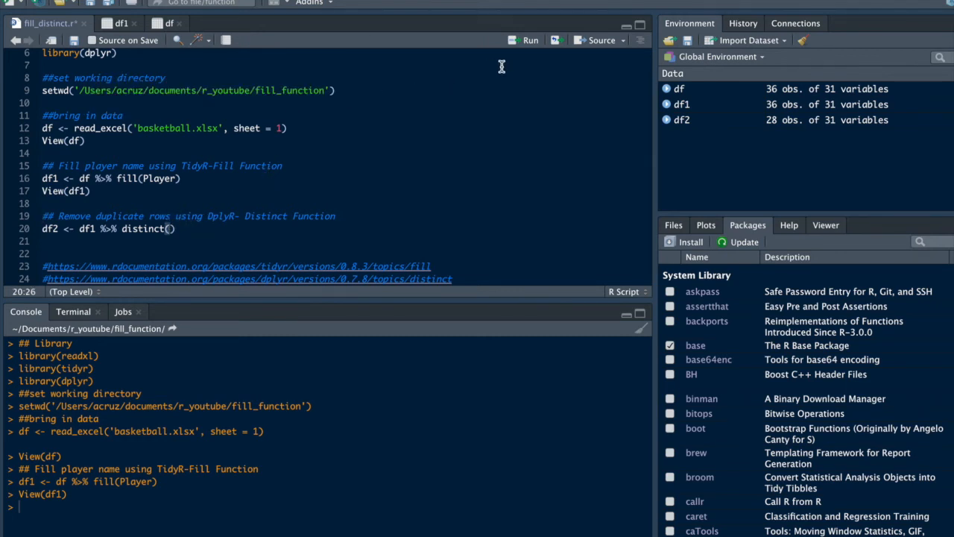
Run distinct() into df2, review its 28 remaining rows, and return to the script.
left_click(531, 41)
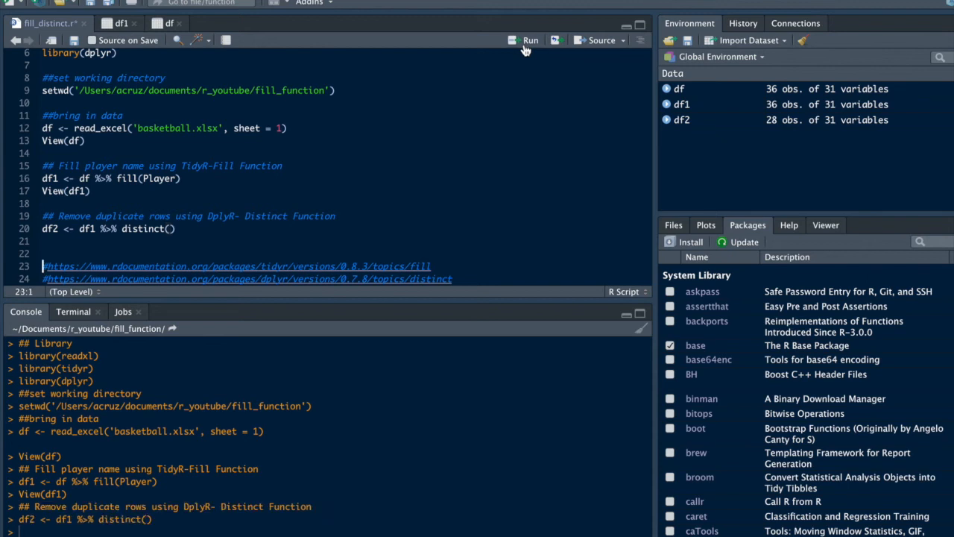
mouse_move(680, 125)
type("View(df2)")
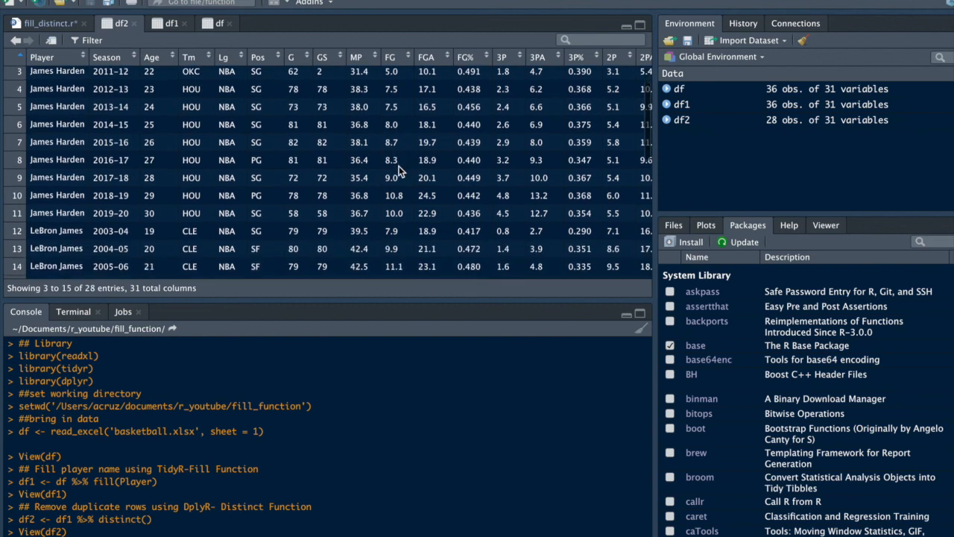
scroll("down", 3)
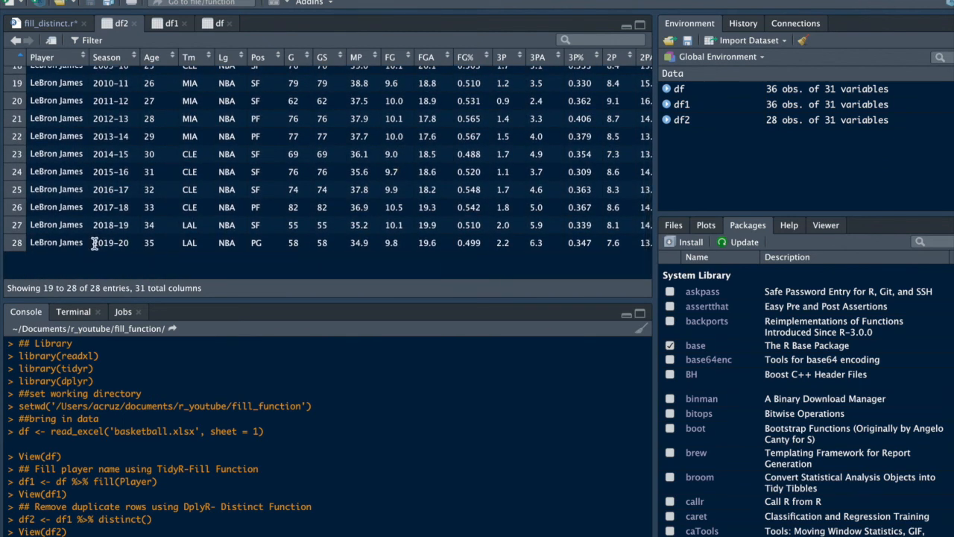
mouse_move(121, 242)
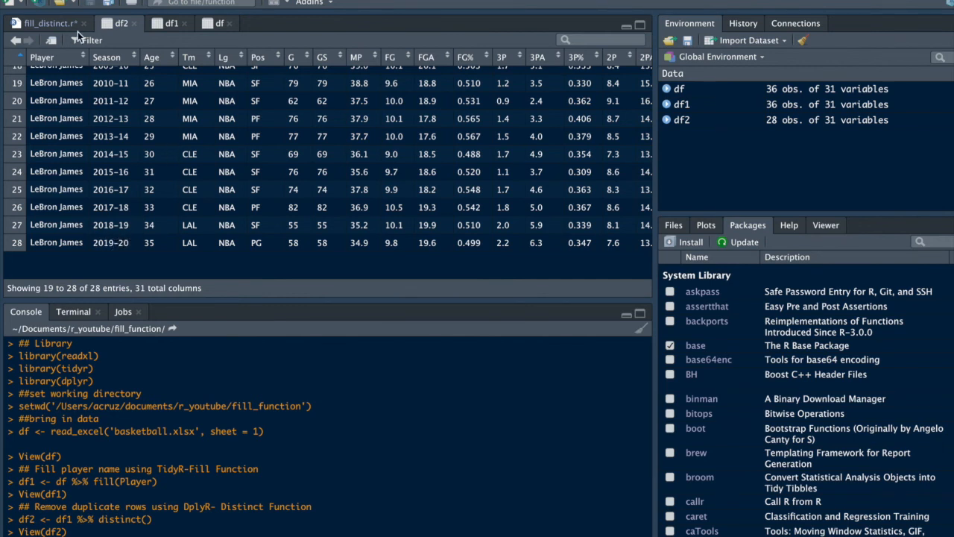
left_click(45, 24)
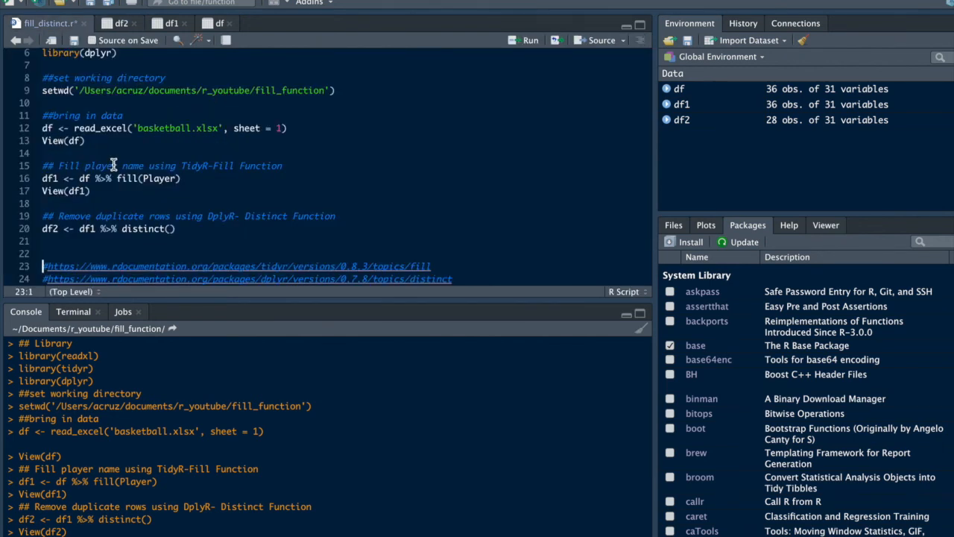